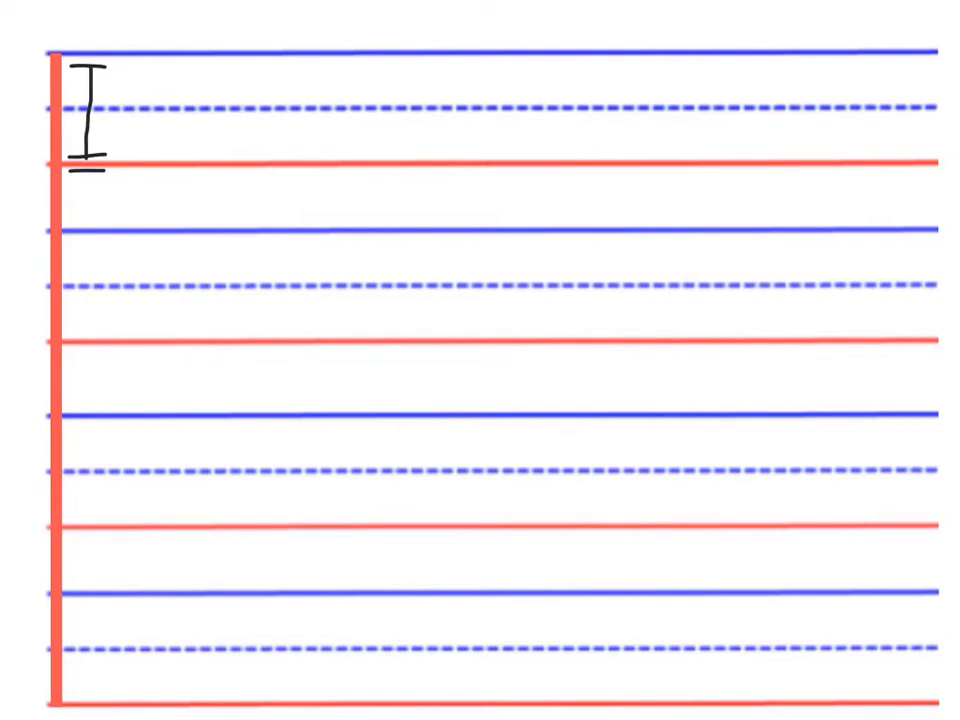
Step: Hand-write the second and third serifed capital I letters with underlines on the top line
{"action": "left_click_drag", "start_coordinate": [176, 70], "coordinate": [178, 144]}
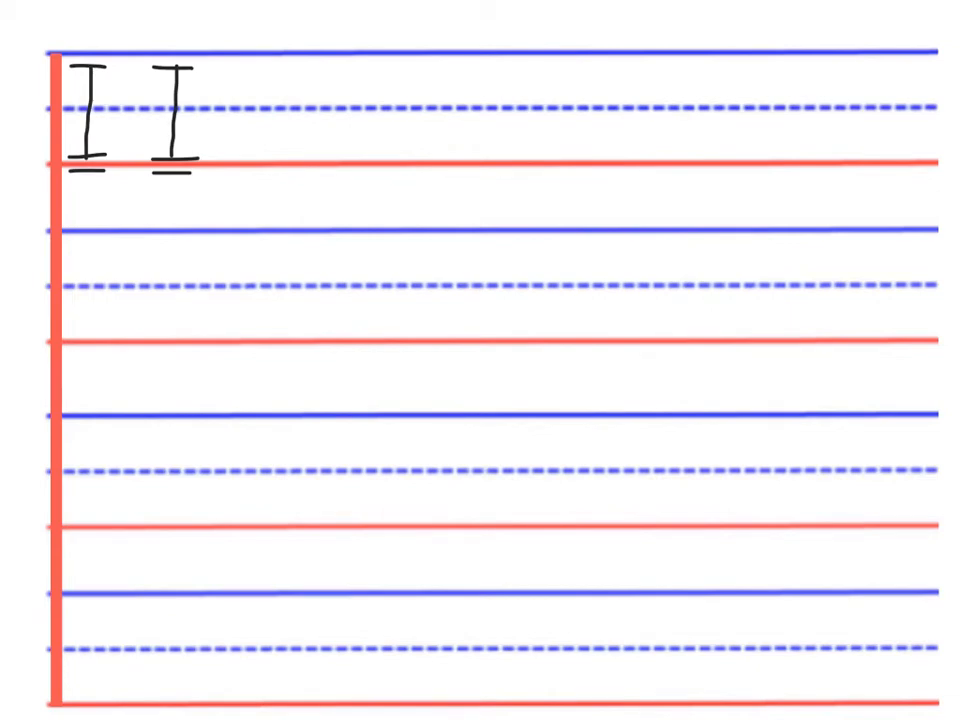
{"action": "left_click_drag", "start_coordinate": [262, 68], "coordinate": [258, 120]}
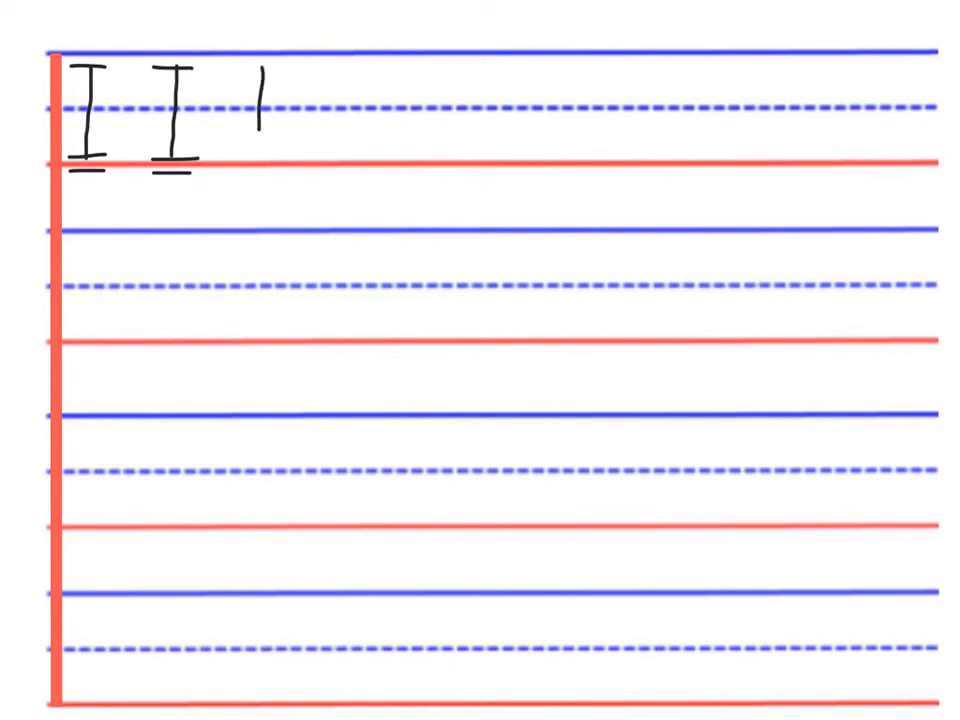
{"action": "left_click_drag", "start_coordinate": [260, 70], "coordinate": [258, 150]}
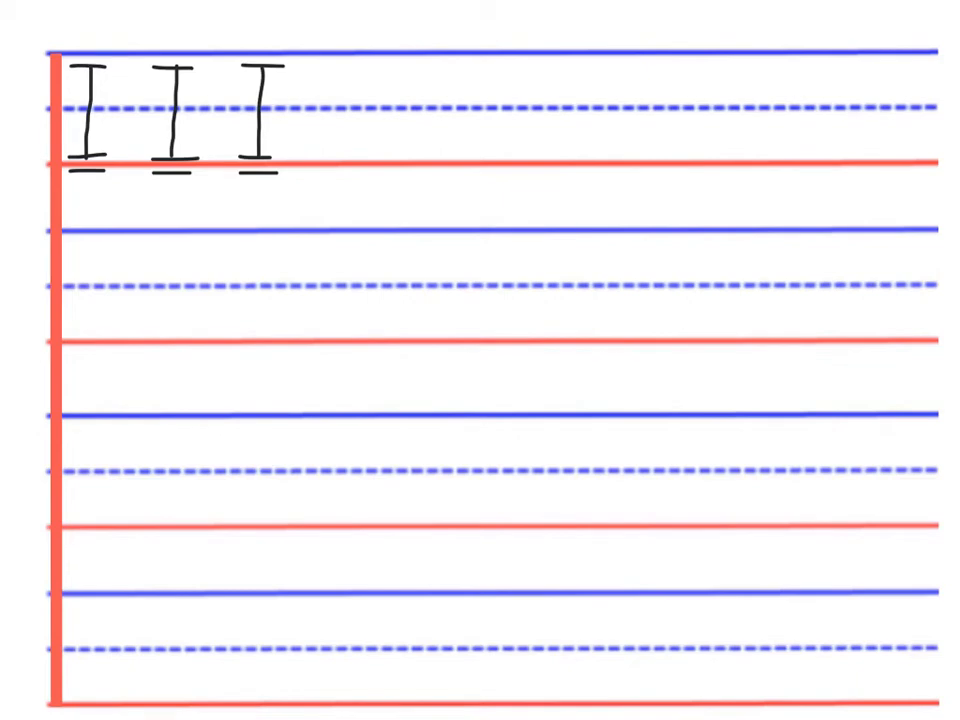
Step: Write the fourth underlined capital I, then begin an s on the second ruled line
{"action": "left_click_drag", "start_coordinate": [340, 76], "coordinate": [340, 130]}
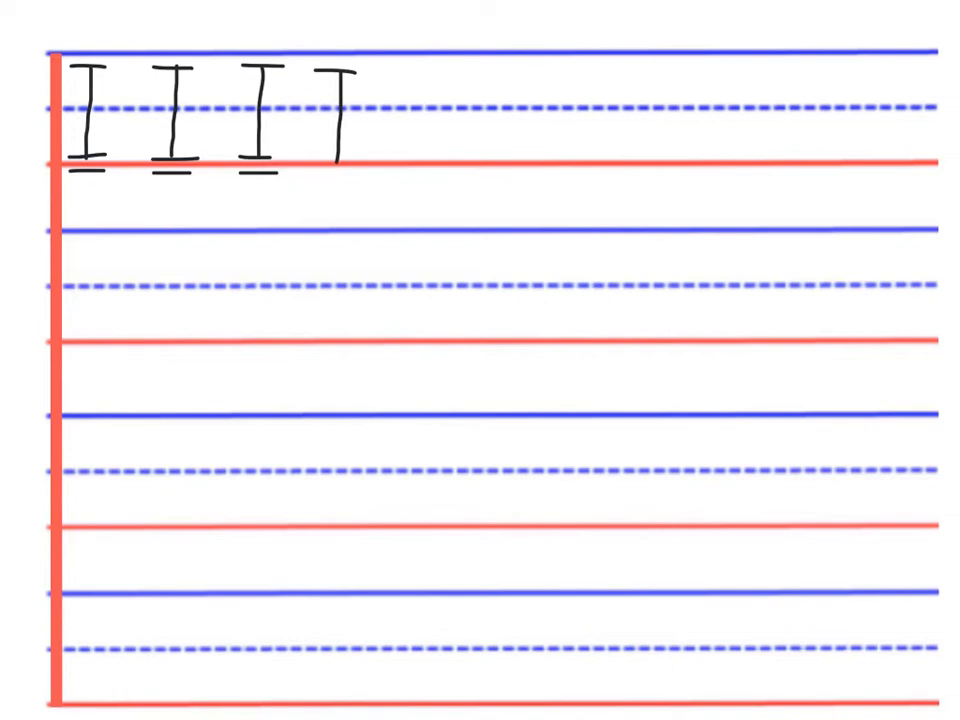
{"action": "left_click_drag", "start_coordinate": [320, 156], "coordinate": [360, 156]}
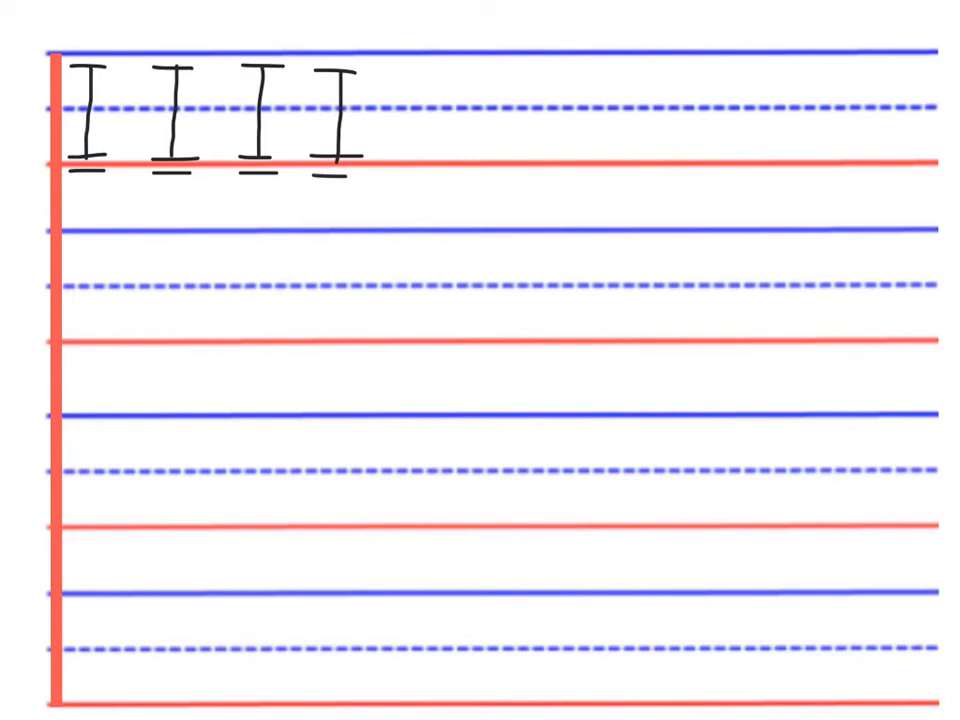
{"action": "left_click_drag", "start_coordinate": [96, 284], "coordinate": [84, 320]}
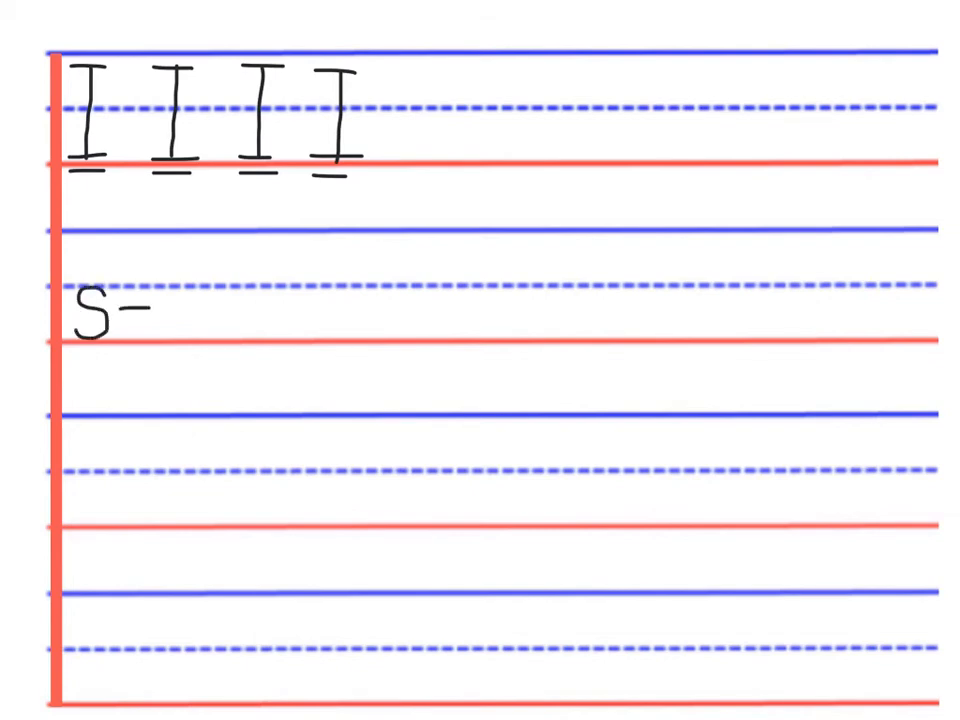
Step: Complete the word 'see' with its 'ee' underlined and begin the next s
{"action": "type", "text": "ee s"}
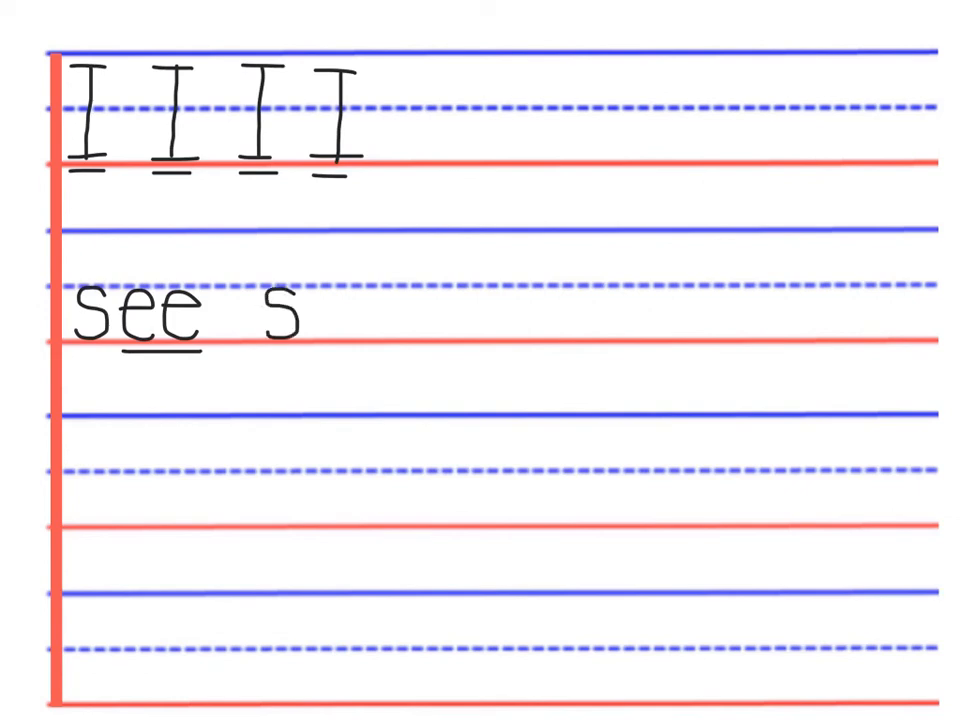
Step: Write a second 'see' with underlined 'ee' and start the third 'see' beside it
{"action": "type", "text": "e"}
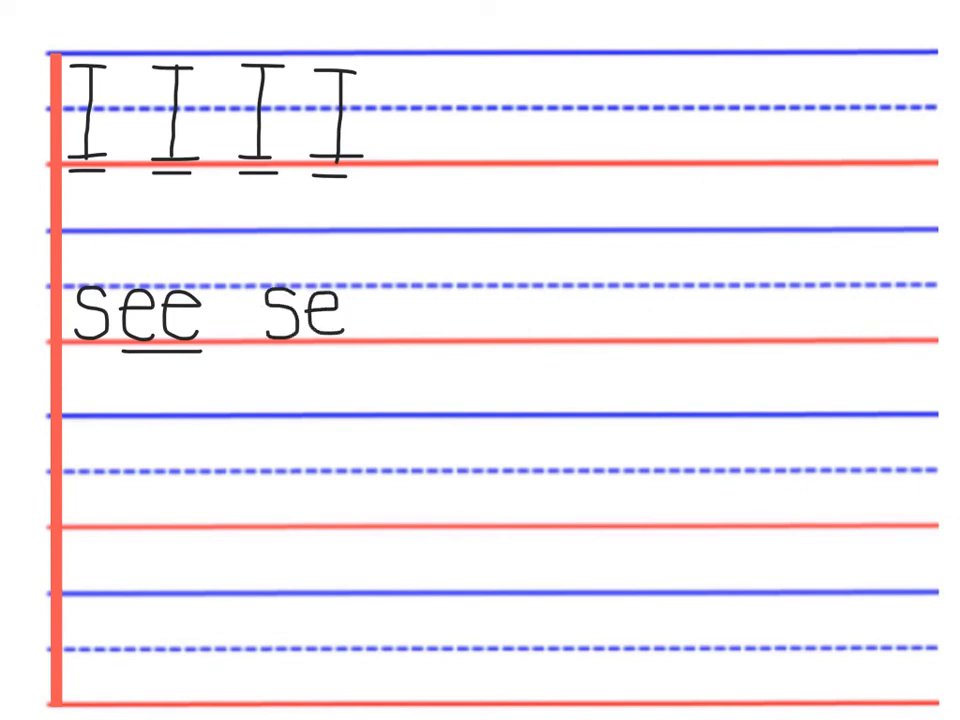
{"action": "type", "text": "e s"}
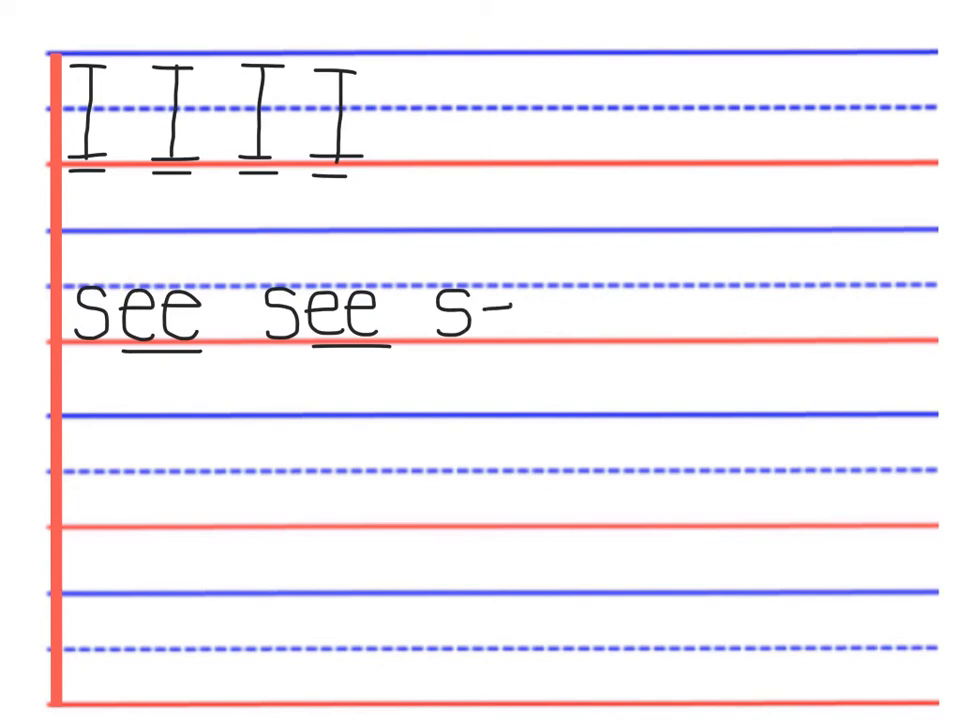
{"action": "type", "text": "ee"}
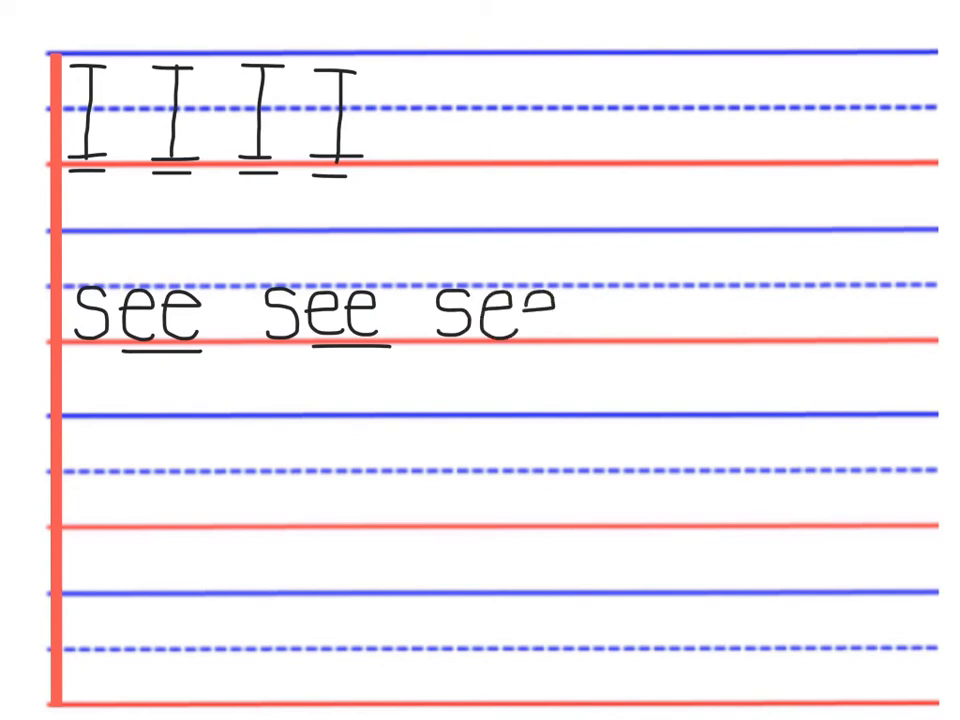